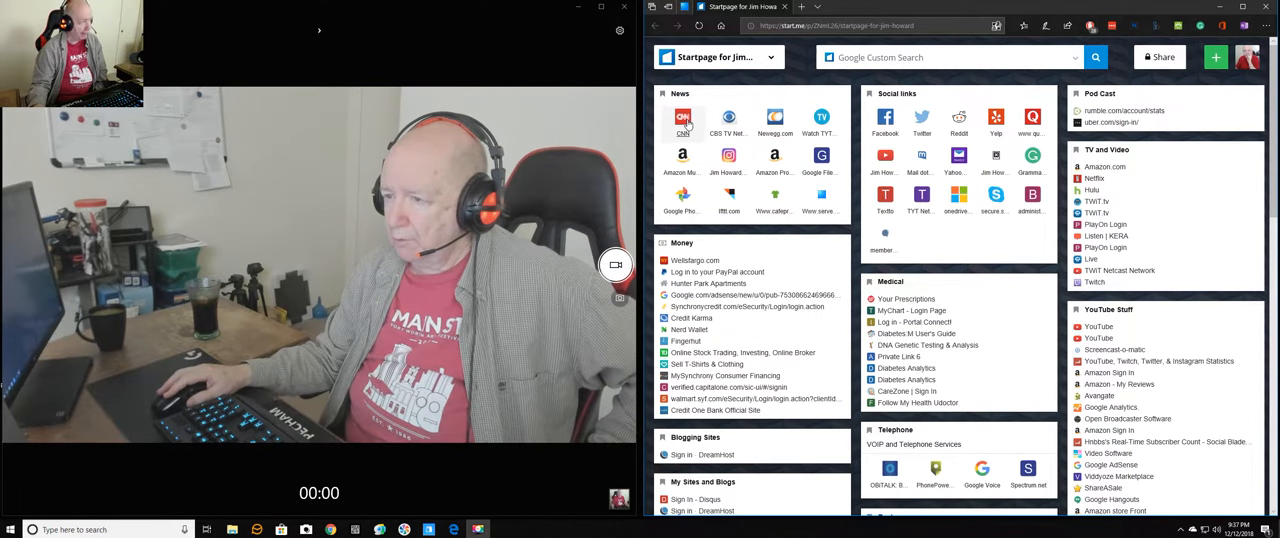
- Go to CNN and read through the Otisville prison article on Michael Cohen, then return to the top
{"action": "left_click", "coordinate": [900, 8]}
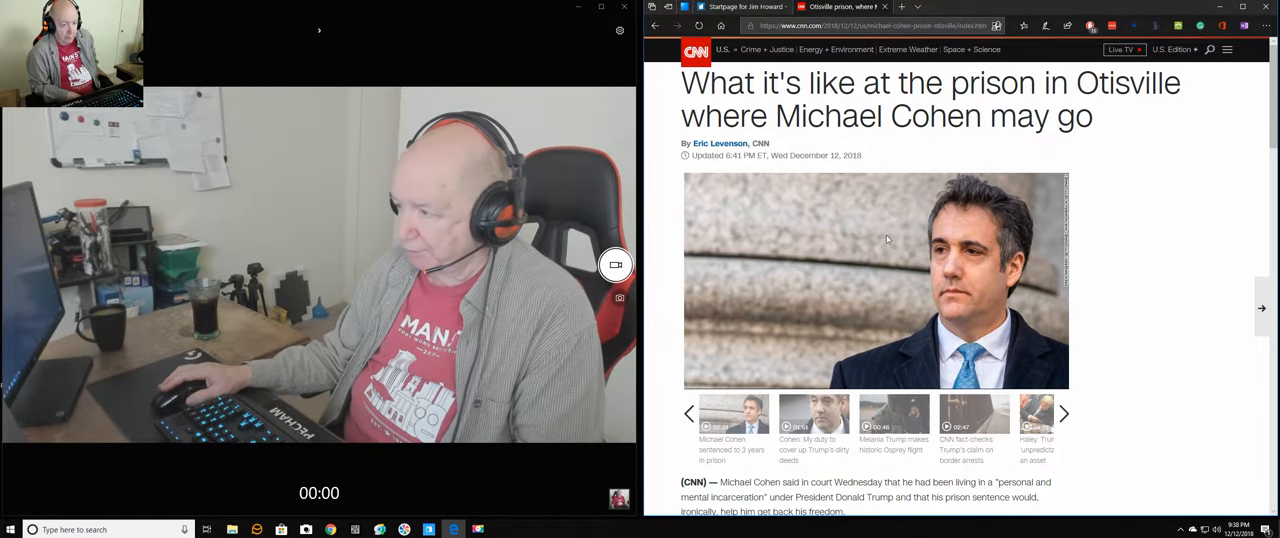
{"action": "scroll", "scroll_direction": "down", "scroll_amount": 3}
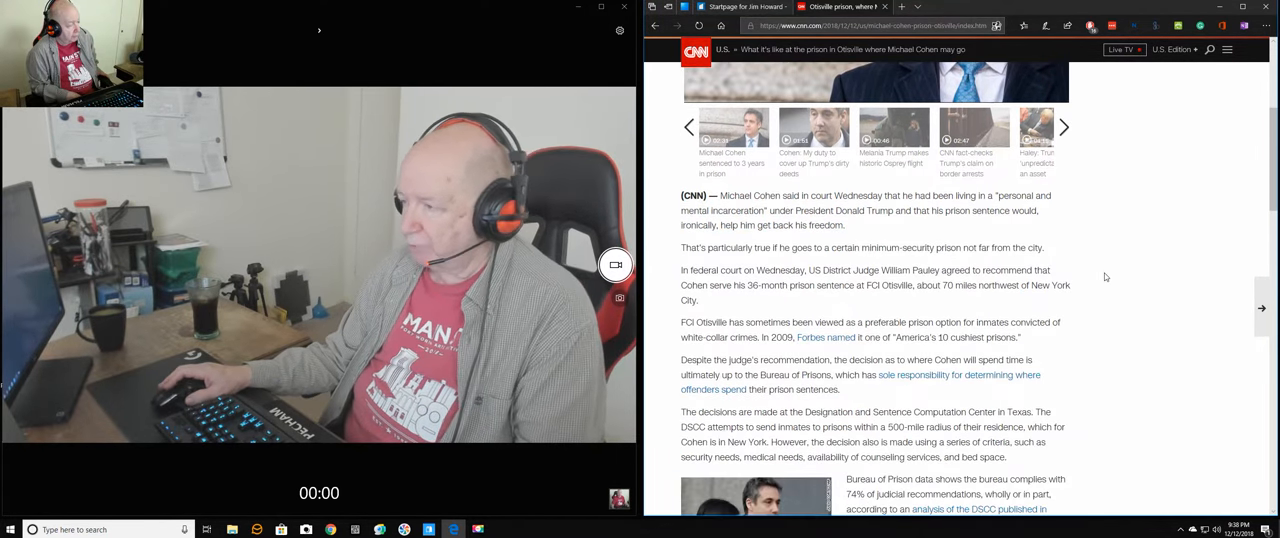
{"action": "scroll", "scroll_direction": "down", "scroll_amount": 3}
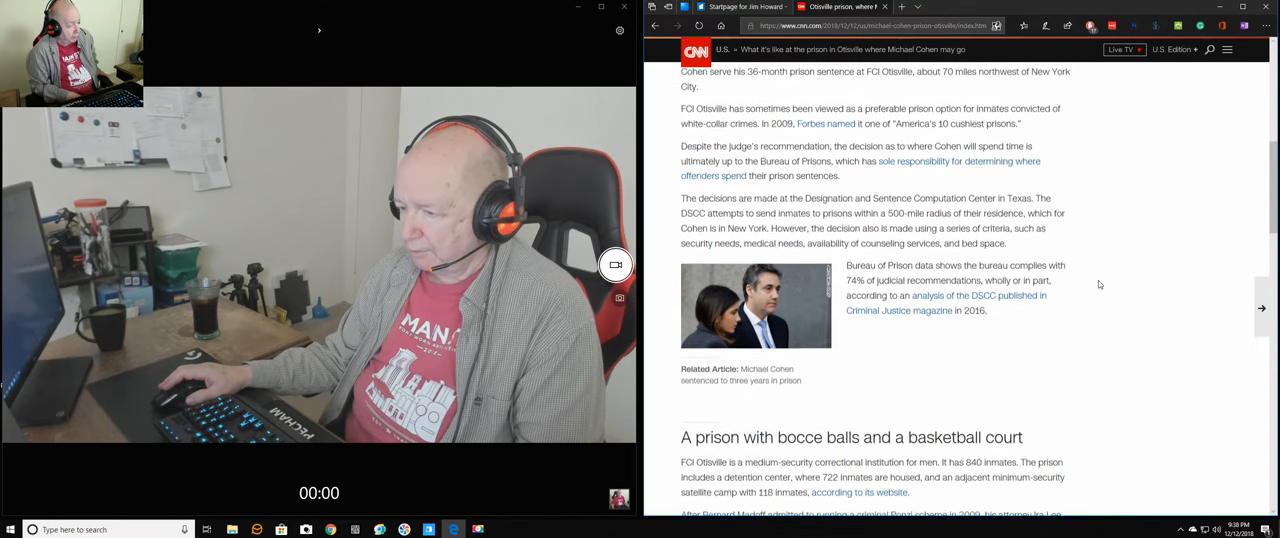
{"action": "scroll", "scroll_direction": "down", "scroll_amount": 3}
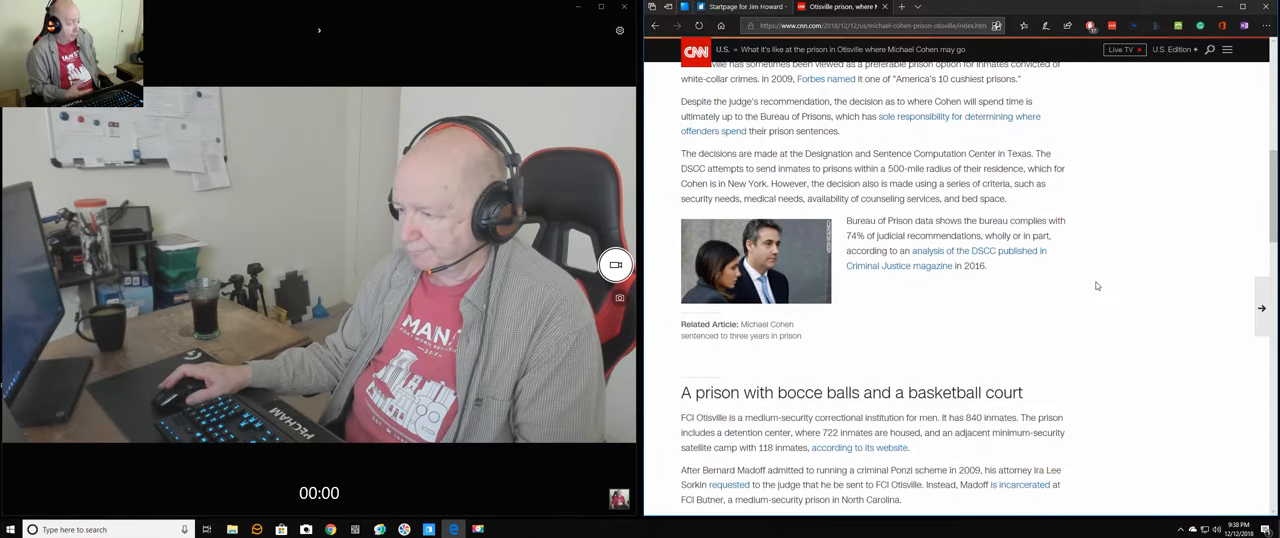
{"action": "scroll", "scroll_direction": "down", "scroll_amount": 3}
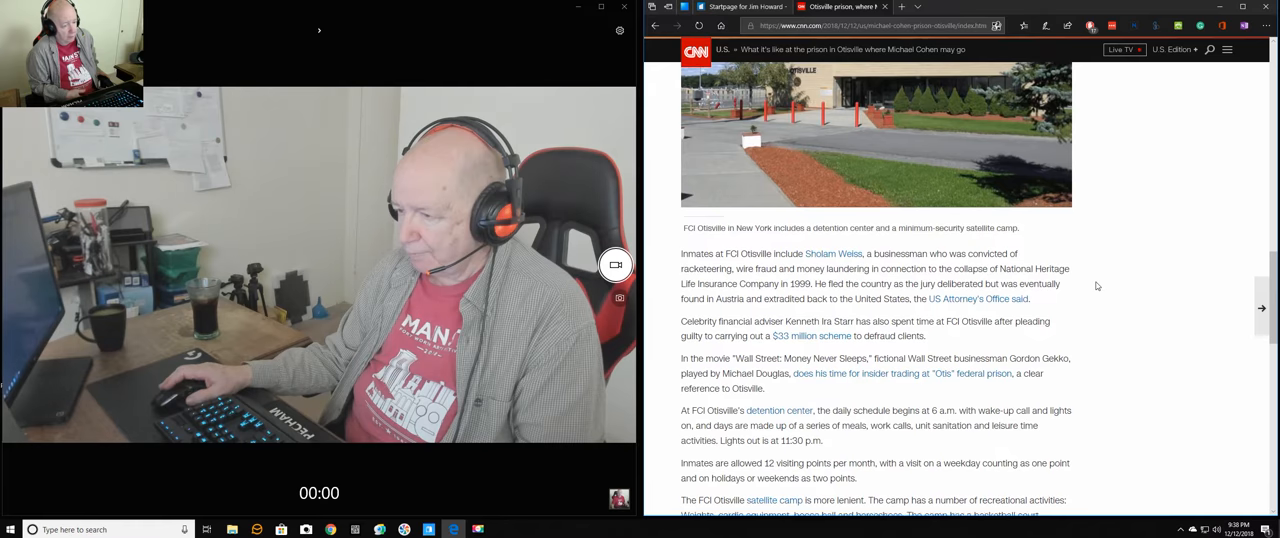
{"action": "scroll", "scroll_direction": "down", "scroll_amount": 3}
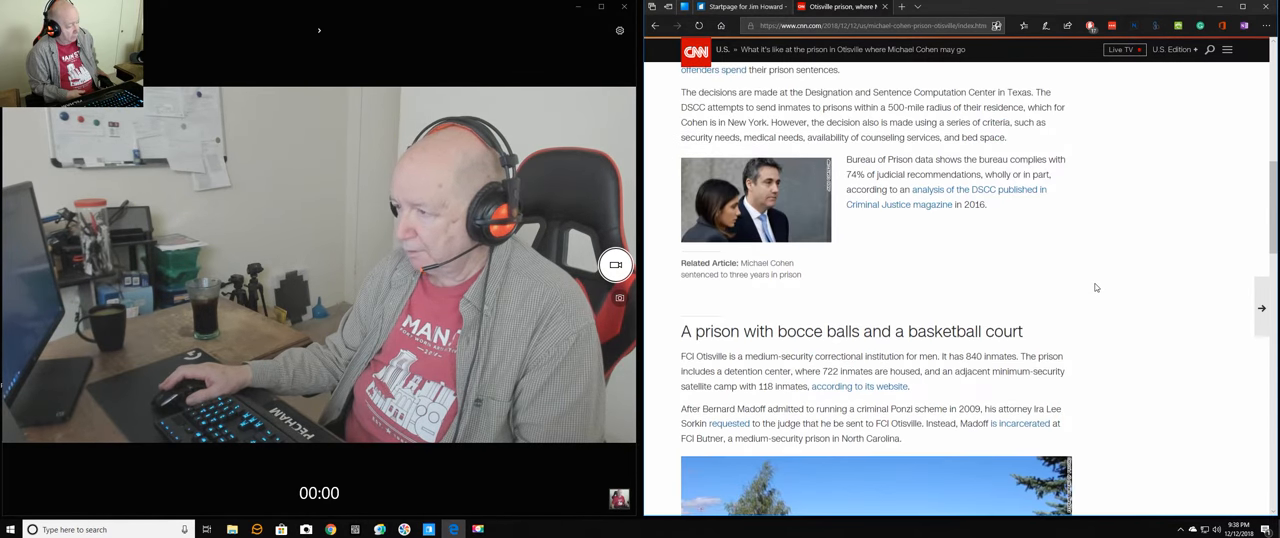
{"action": "scroll", "scroll_direction": "up", "scroll_amount": 3}
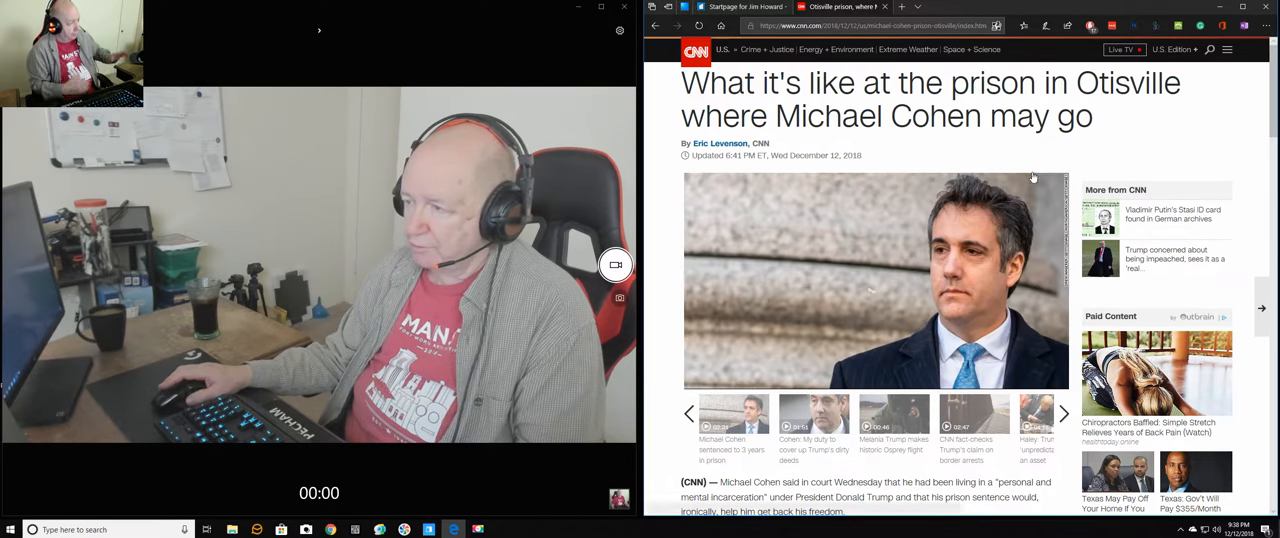
- Return to the CNN homepage via the CNN logo
{"action": "left_click", "coordinate": [732, 412]}
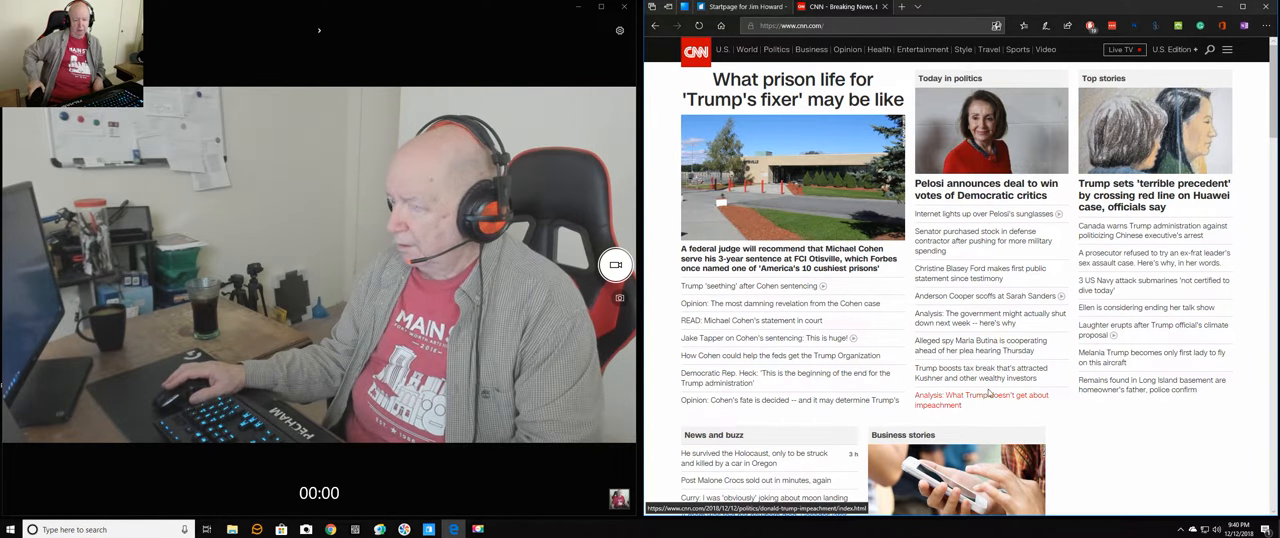
{"action": "mouse_move", "coordinate": [1188, 210]}
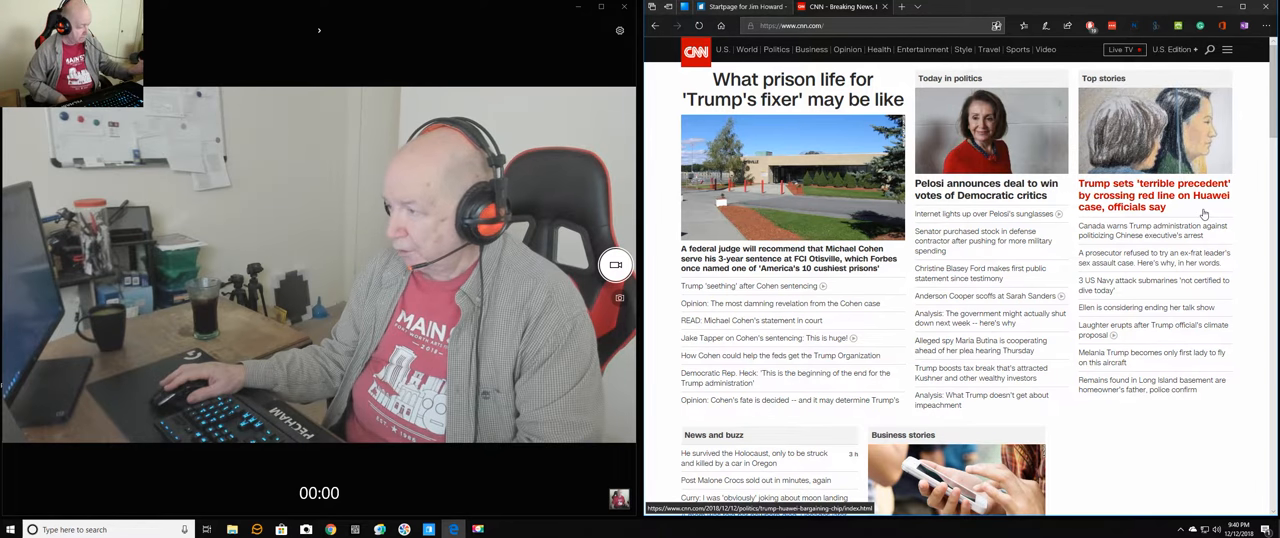
{"action": "mouse_move", "coordinate": [1190, 422]}
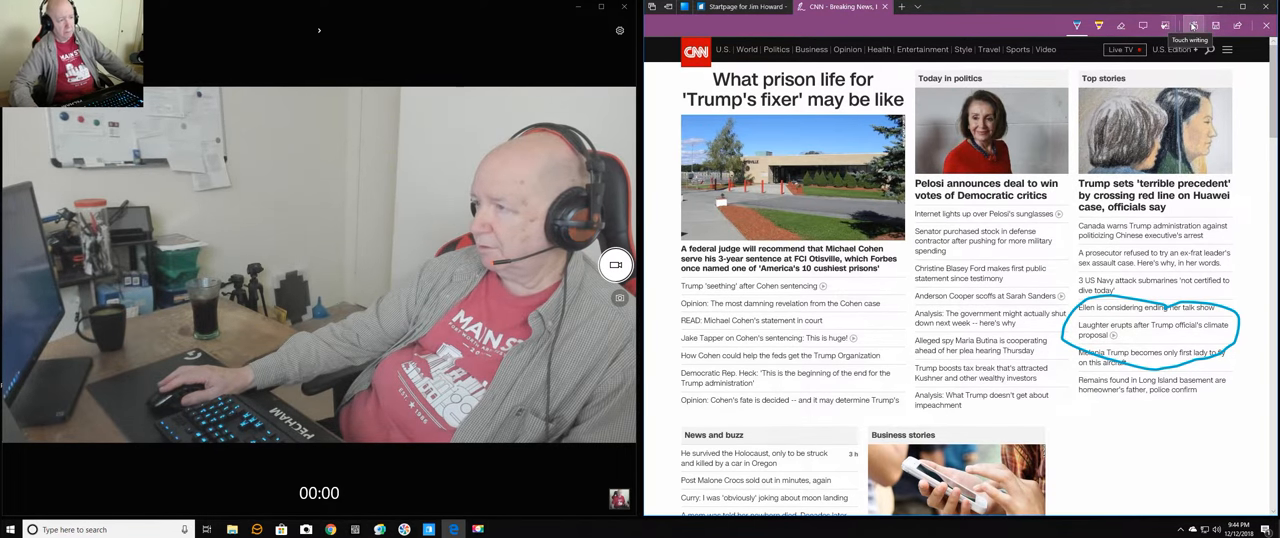
{"action": "mouse_move", "coordinate": [1192, 76]}
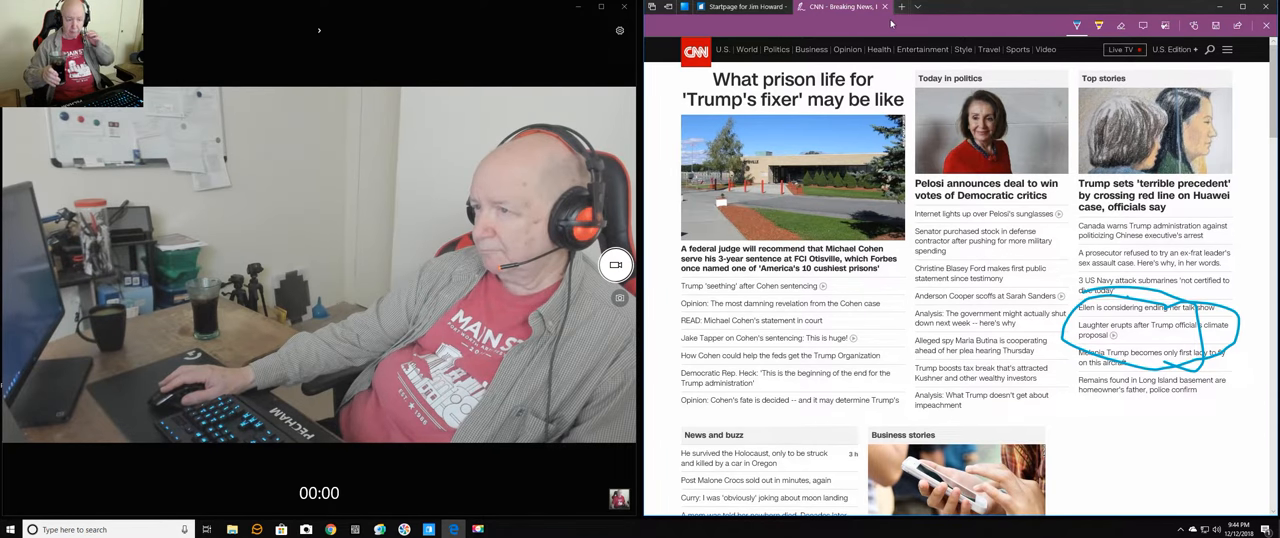
- Save the annotated CNN page as a Web Note to Quick Notes
{"action": "scroll", "scroll_direction": "down", "scroll_amount": 3}
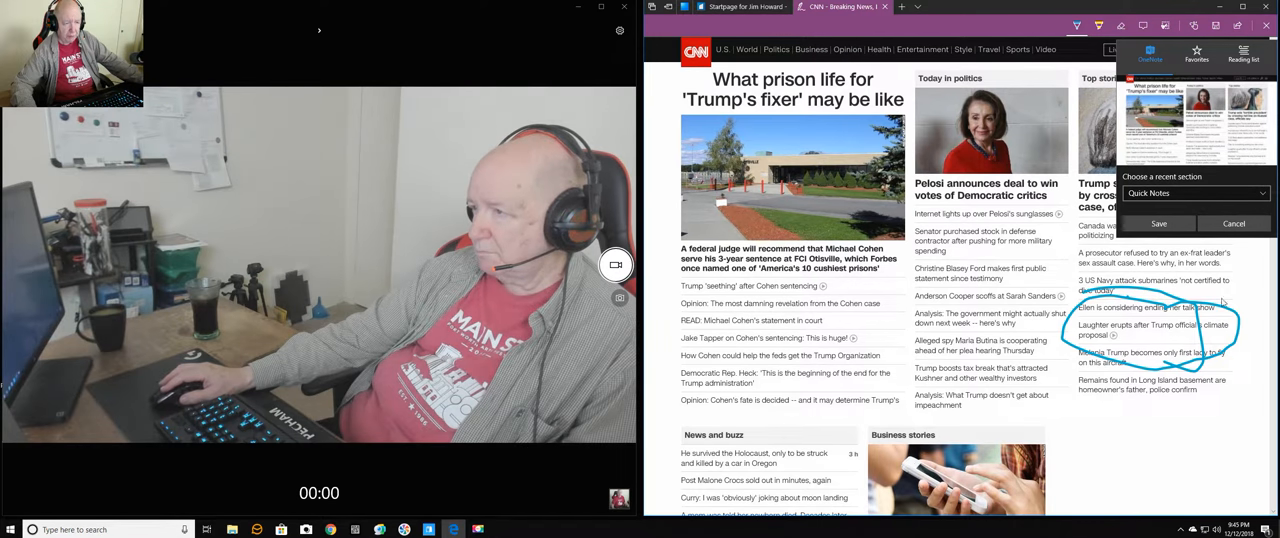
{"action": "left_click", "coordinate": [1232, 224]}
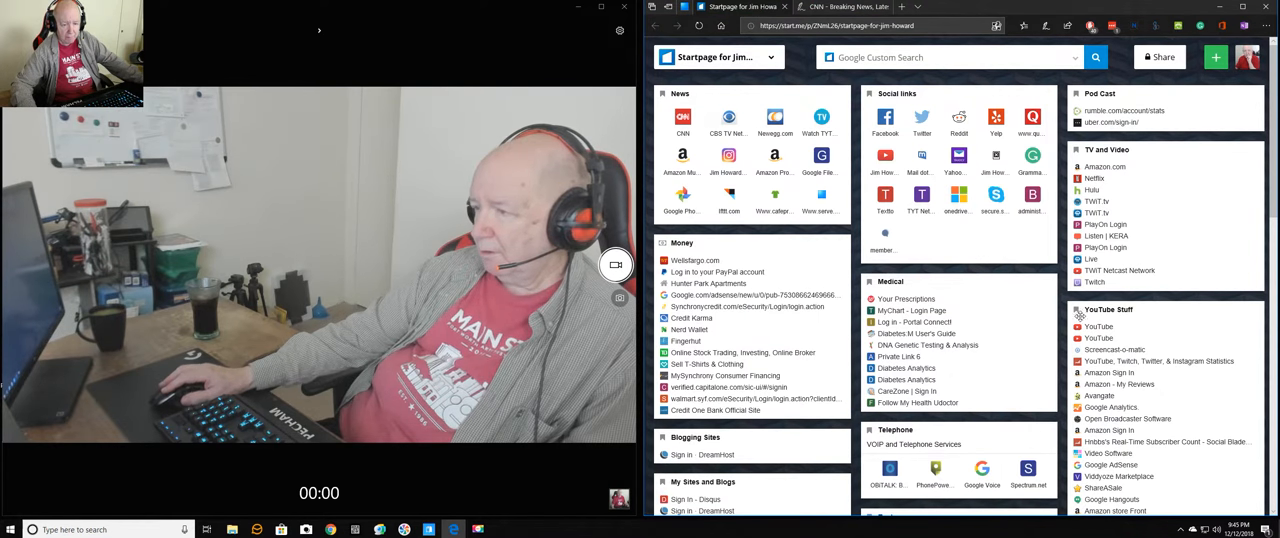
- Launch YouTube Studio from the start page bookmark to reach the channel dashboard
{"action": "left_click", "coordinate": [1096, 326]}
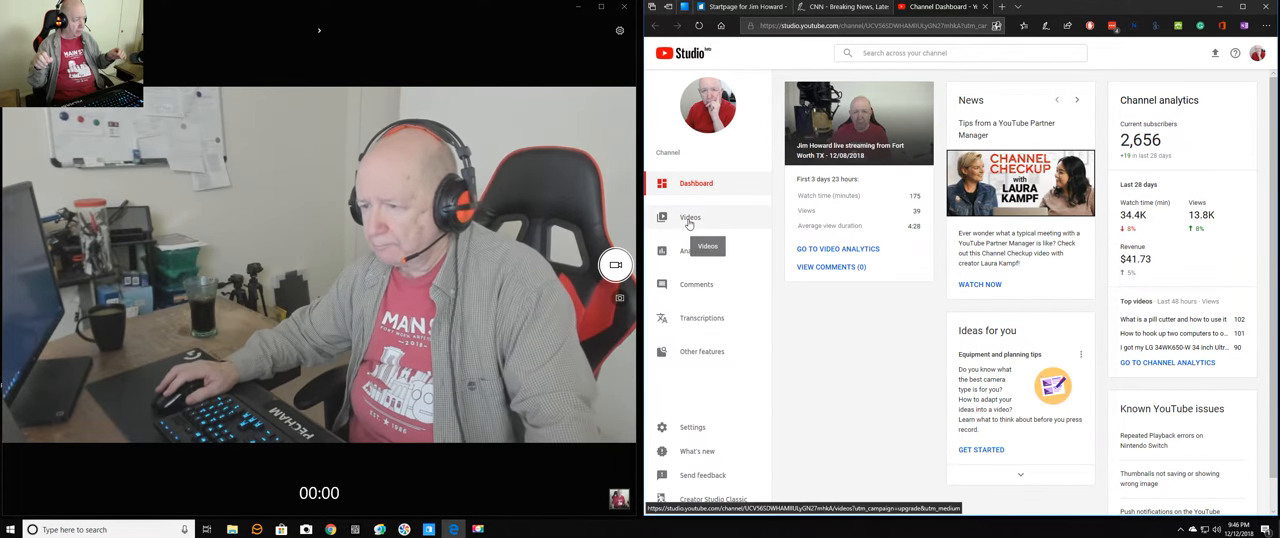
- Show the channel's Videos list and browse down through the uploads
{"action": "left_click", "coordinate": [688, 218]}
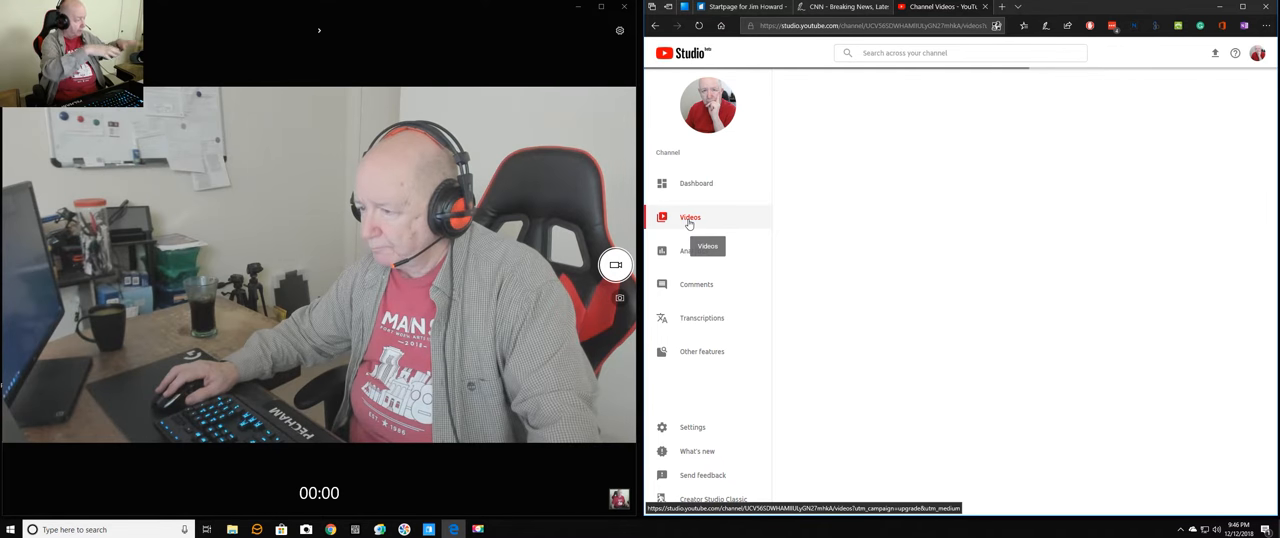
{"action": "left_click", "coordinate": [690, 216]}
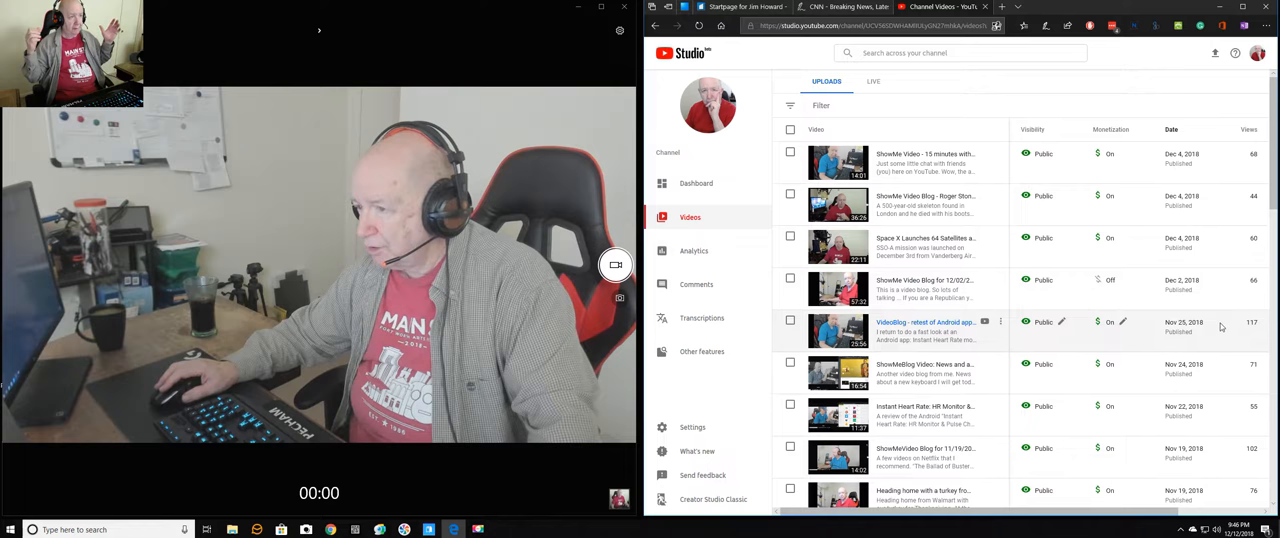
{"action": "scroll", "scroll_direction": "down", "scroll_amount": 3}
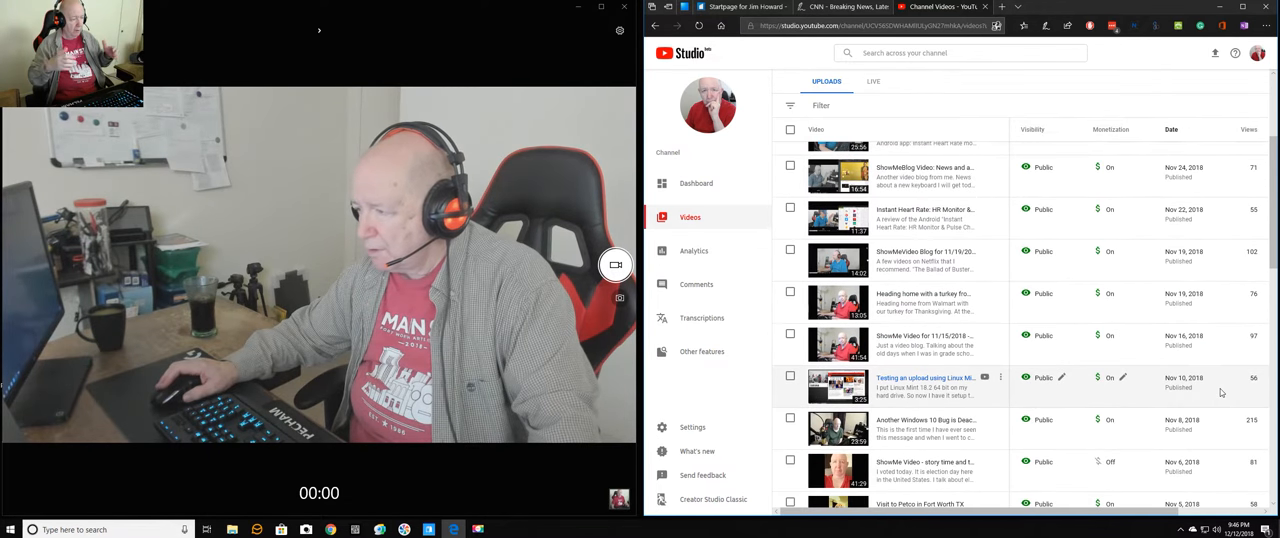
{"action": "scroll", "scroll_direction": "down", "scroll_amount": 3}
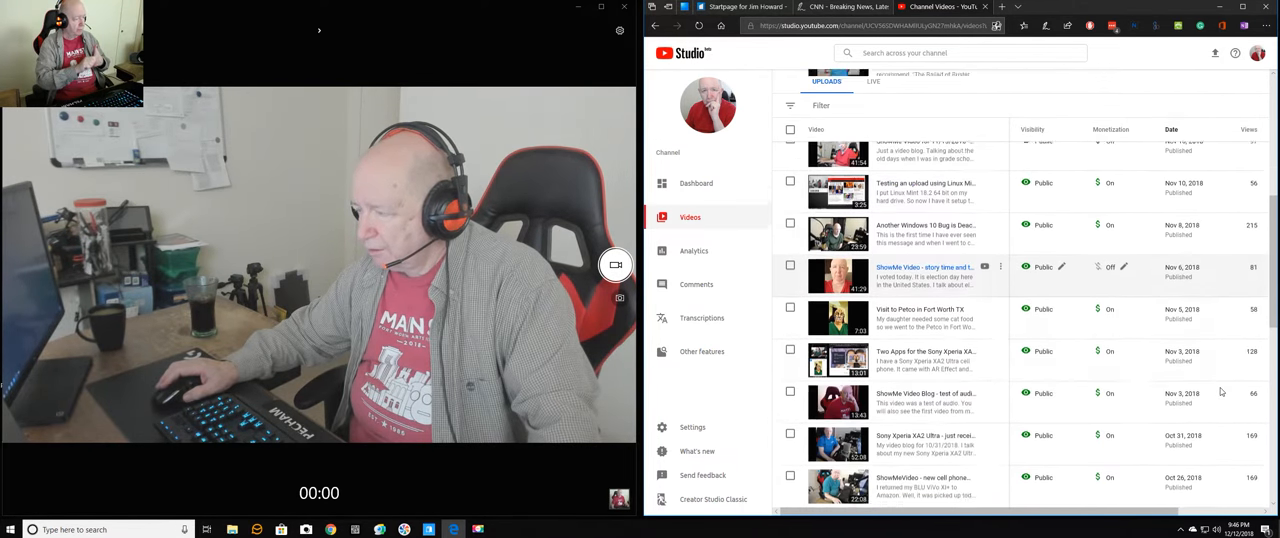
{"action": "scroll", "scroll_direction": "down", "scroll_amount": 3}
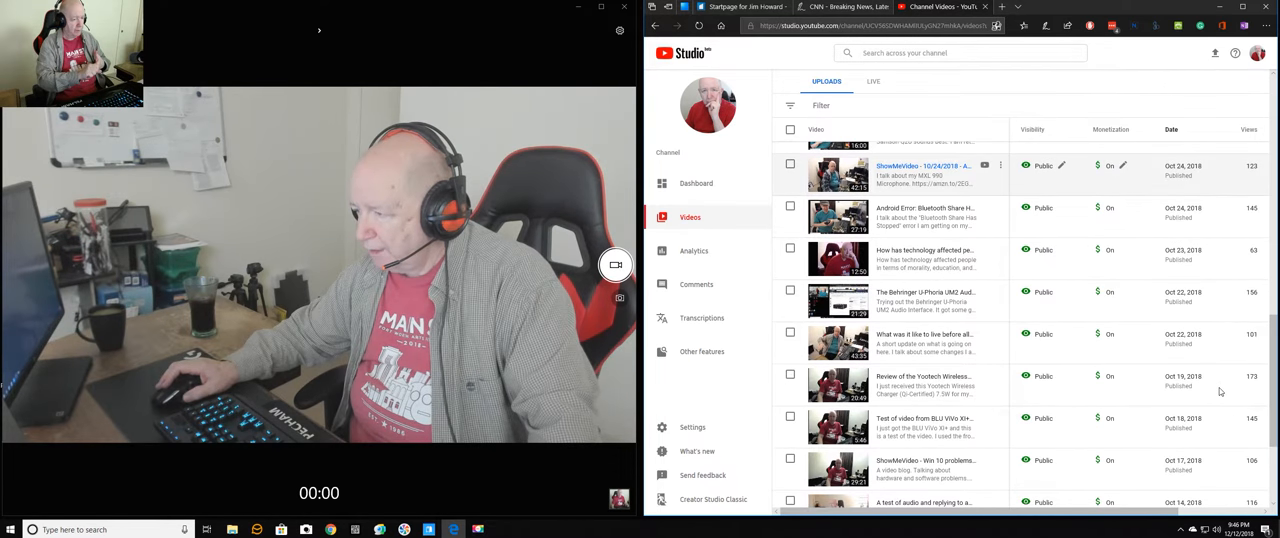
{"action": "scroll", "scroll_direction": "down", "scroll_amount": 3}
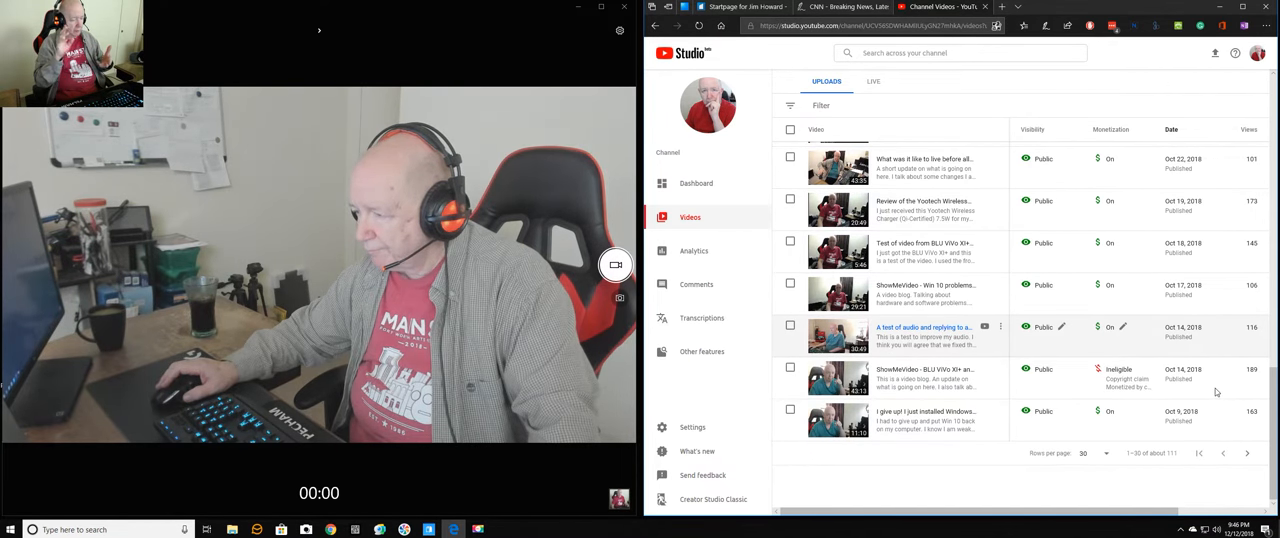
{"action": "scroll", "scroll_direction": "down", "scroll_amount": 3}
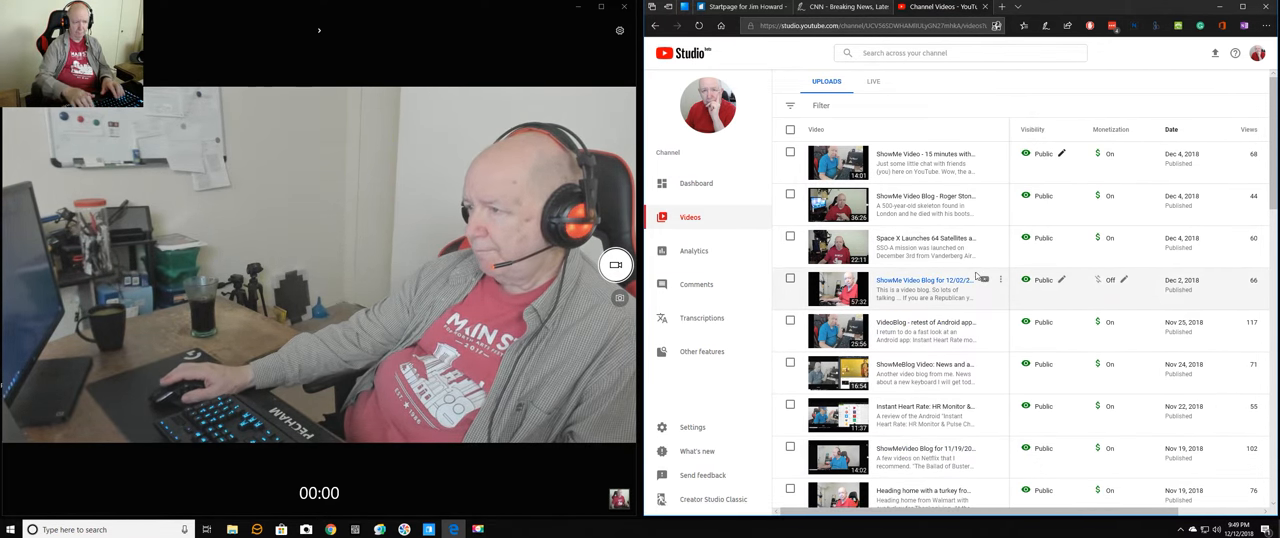
{"action": "scroll", "scroll_direction": "down", "scroll_amount": 3}
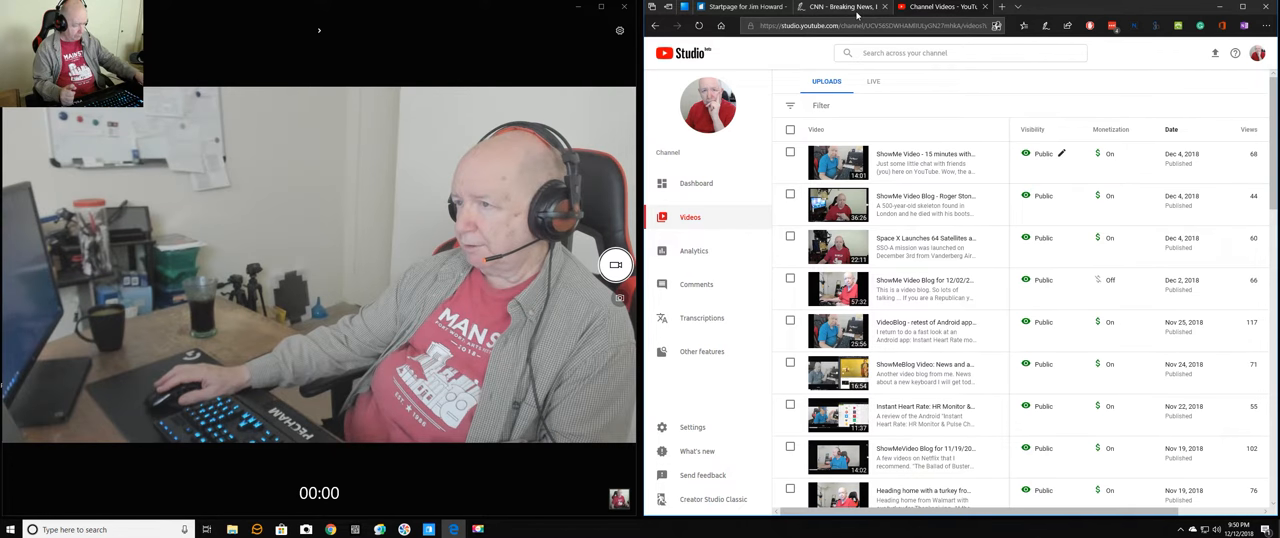
{"action": "left_click", "coordinate": [840, 8]}
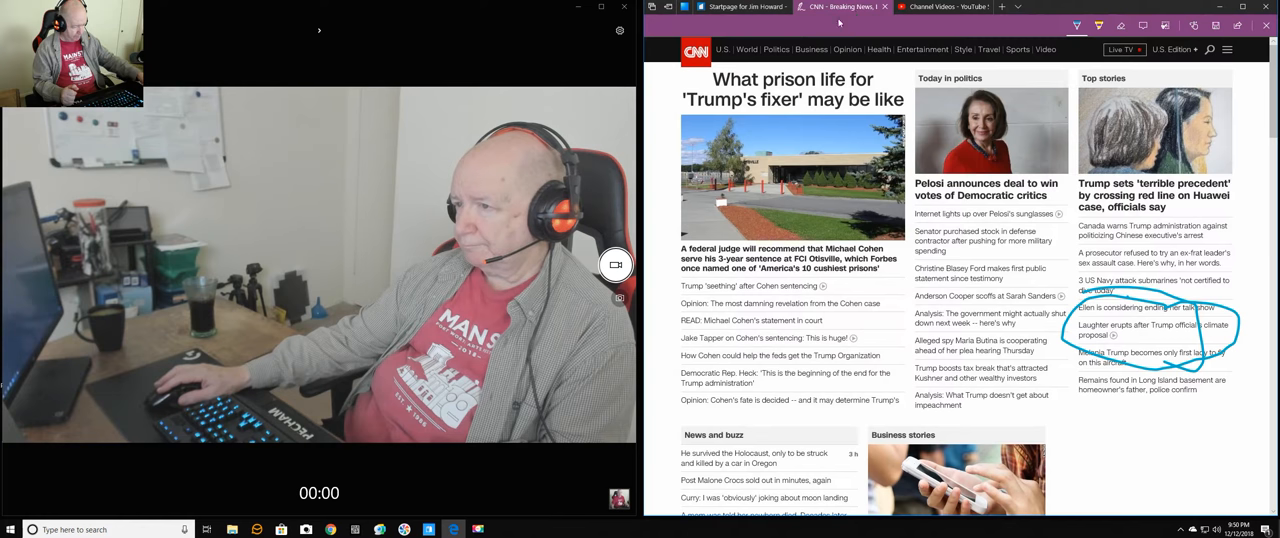
{"action": "mouse_move", "coordinate": [944, 40]}
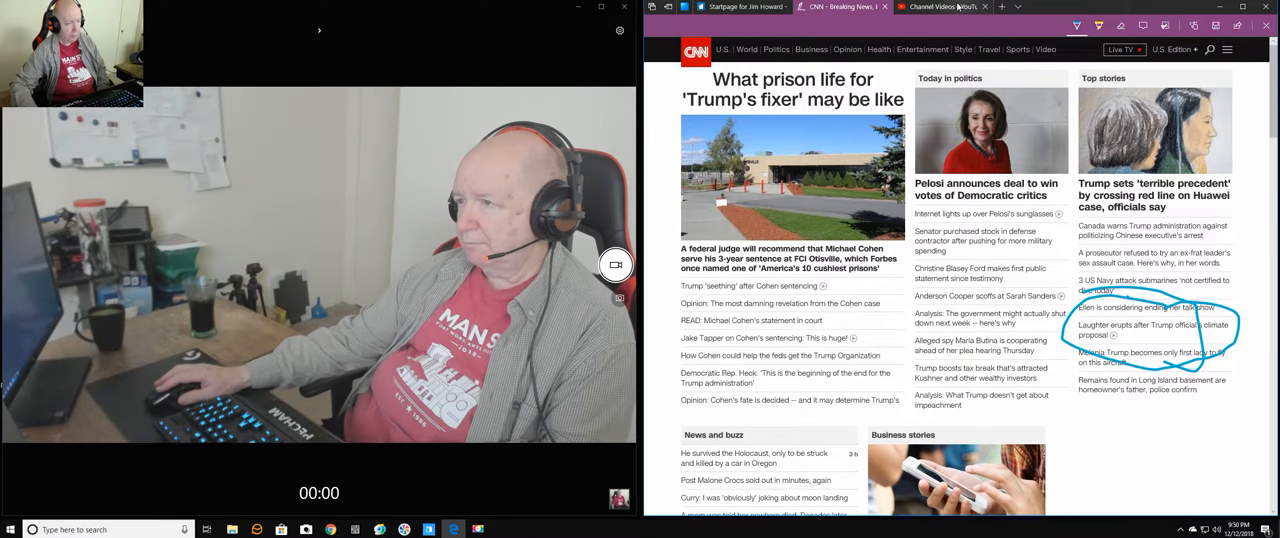
{"action": "left_click", "coordinate": [940, 8]}
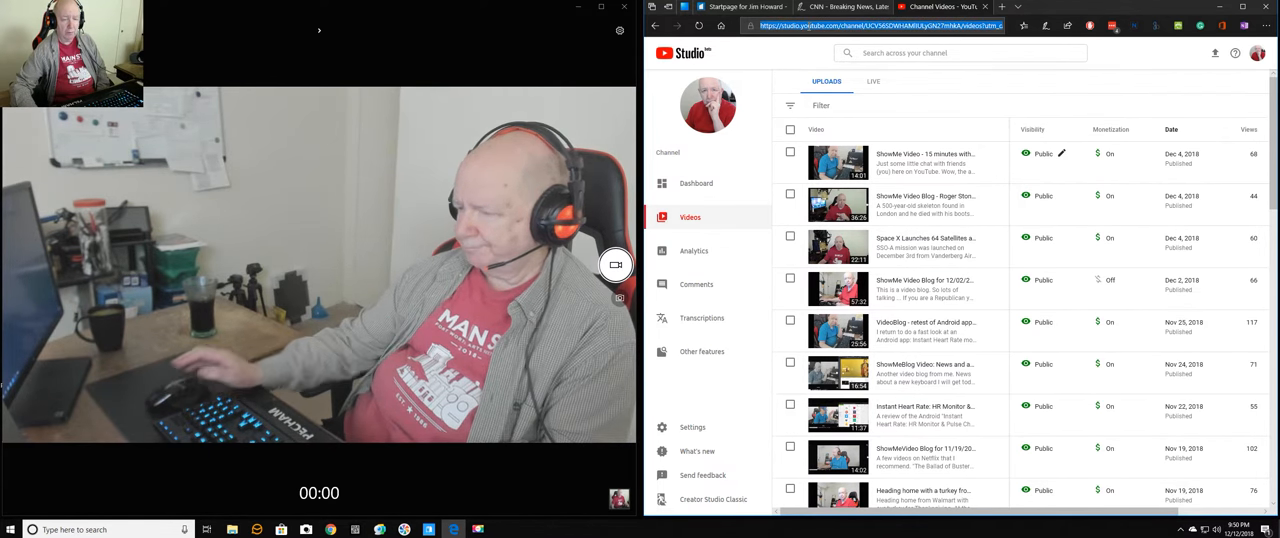
- Go to Amazon from Top sites and sign in with the account password
{"action": "left_click", "coordinate": [880, 26]}
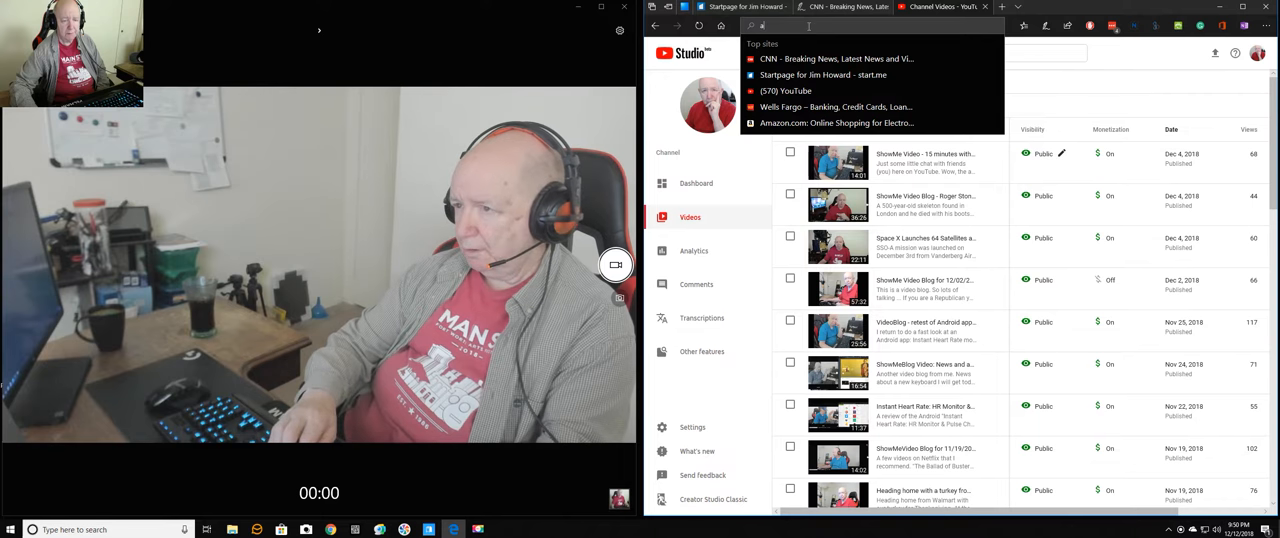
{"action": "left_click", "coordinate": [834, 122]}
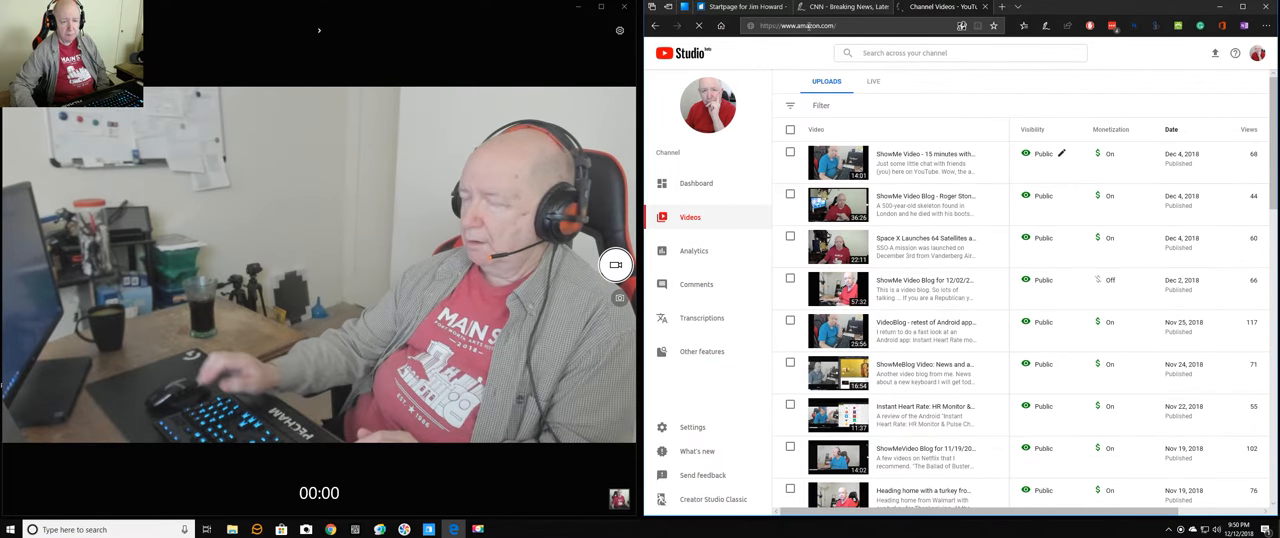
{"action": "left_click", "coordinate": [940, 8]}
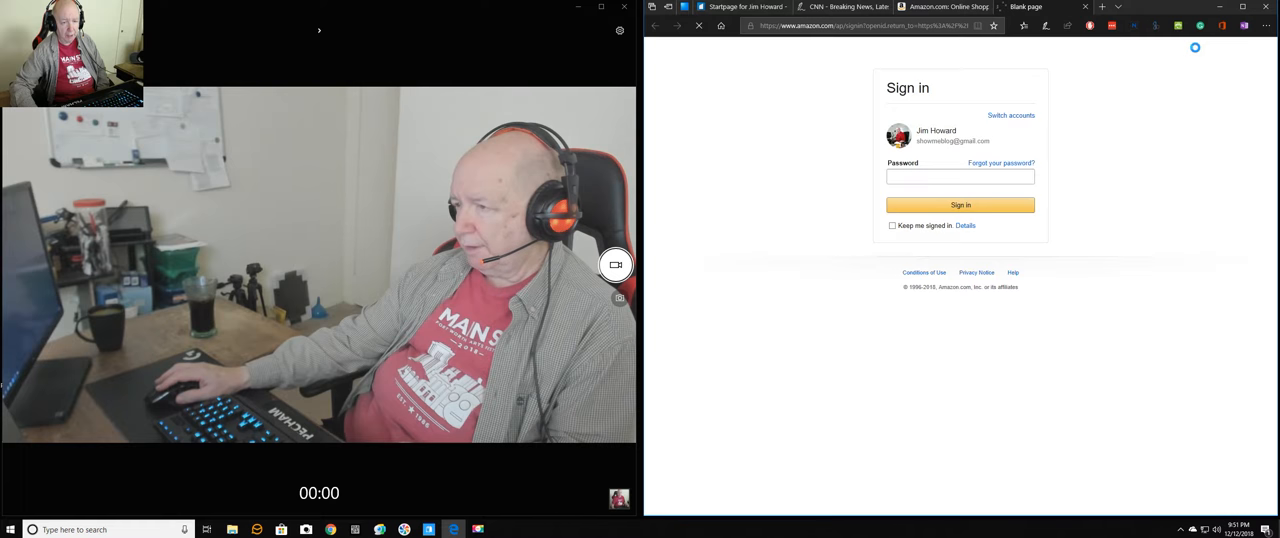
{"action": "type", "text": "password"}
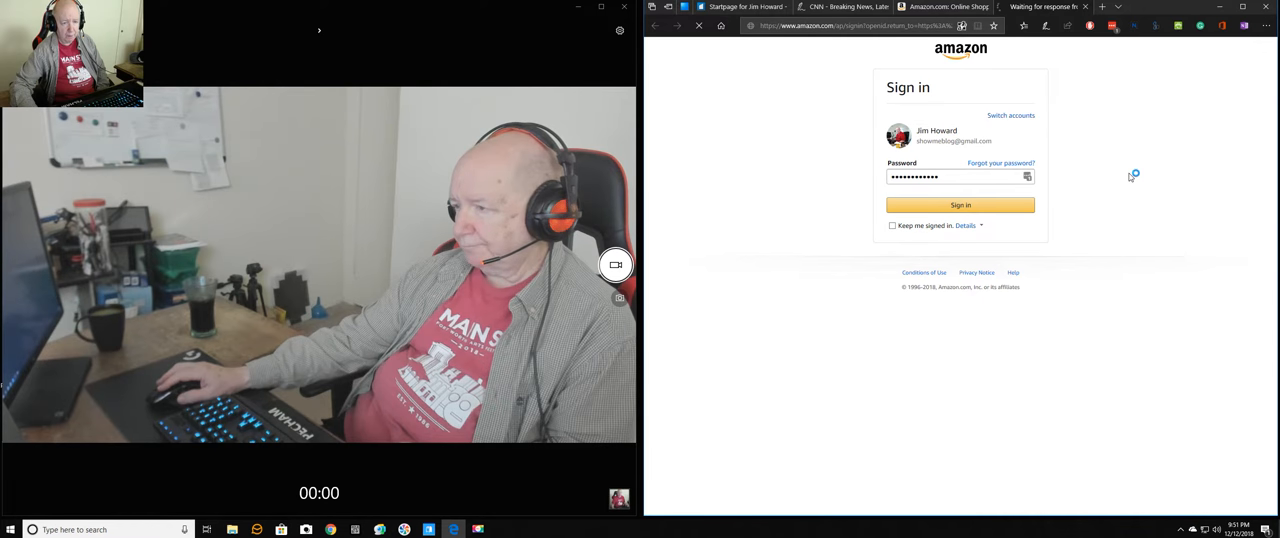
{"action": "left_click", "coordinate": [960, 204]}
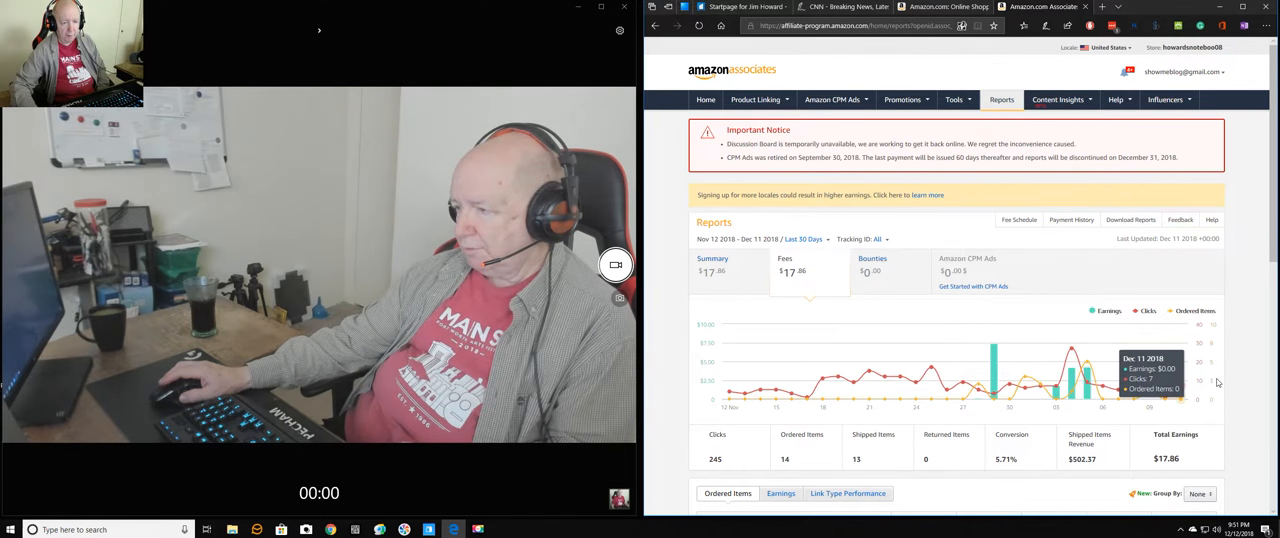
{"action": "scroll", "scroll_direction": "down", "scroll_amount": 3}
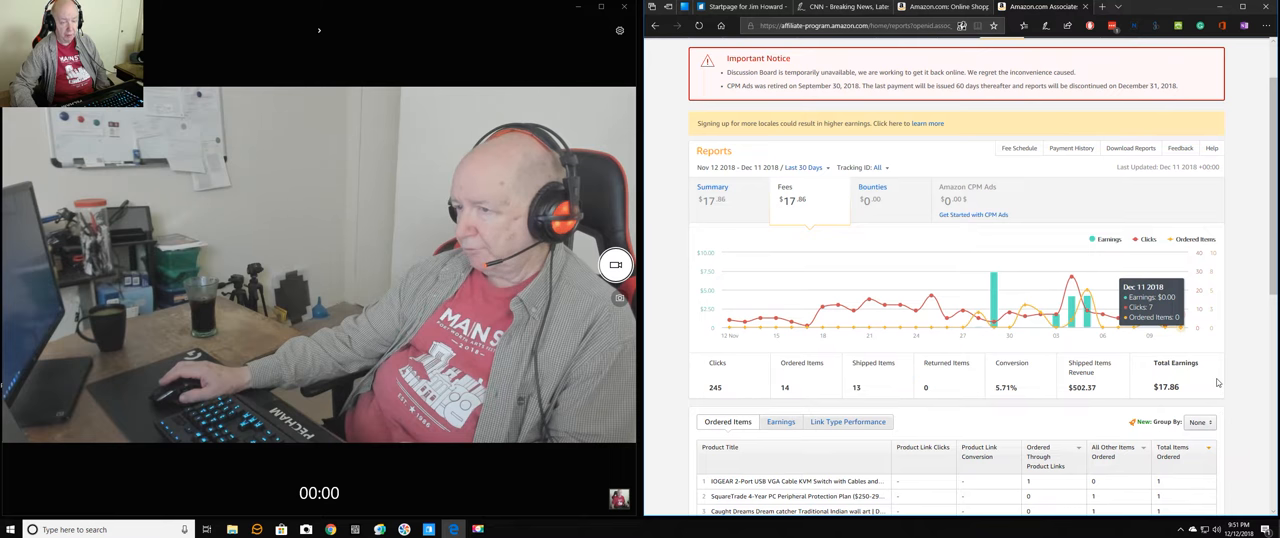
{"action": "mouse_move", "coordinate": [1184, 388]}
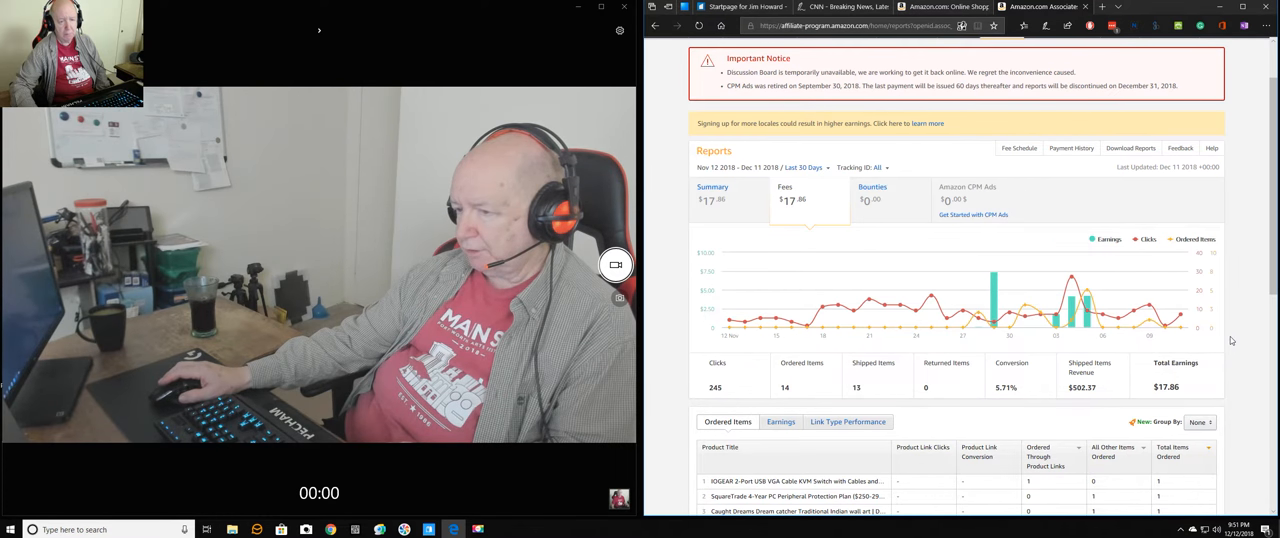
{"action": "scroll", "scroll_direction": "down", "scroll_amount": 3}
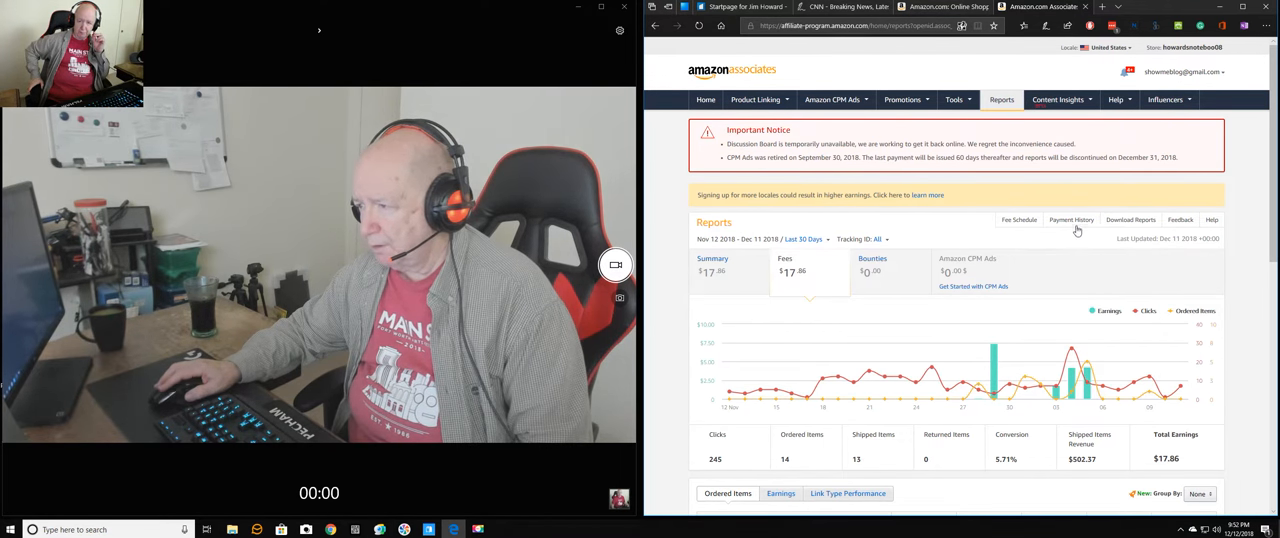
{"action": "mouse_move", "coordinate": [1072, 220]}
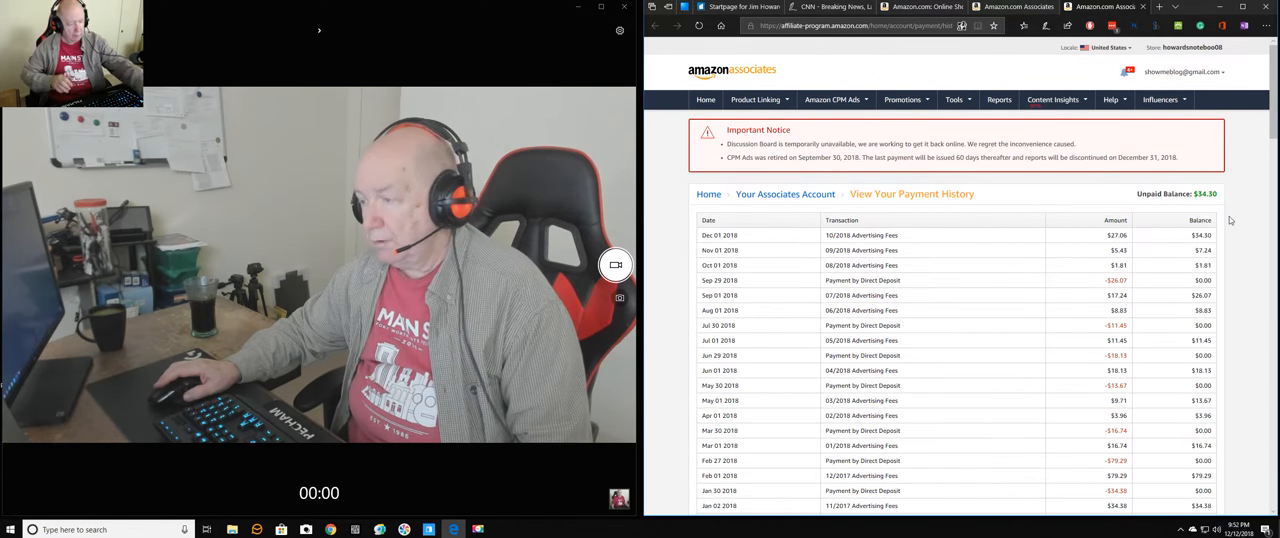
- Scroll down the Reports page toward the Payment History section
{"action": "scroll", "scroll_direction": "down", "scroll_amount": 3}
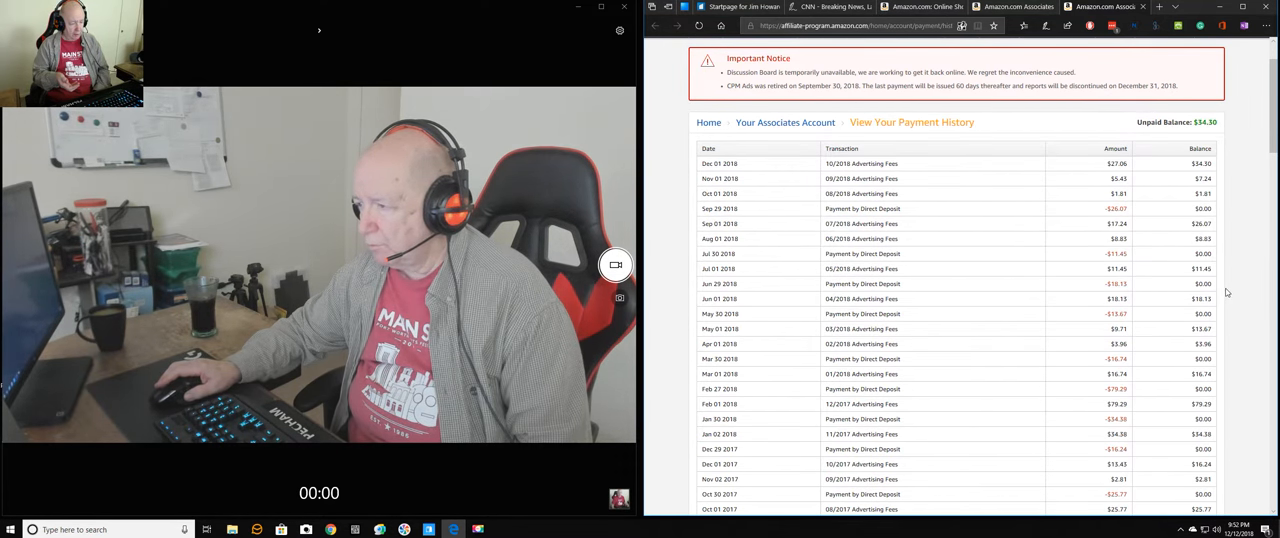
{"action": "scroll", "scroll_direction": "down", "scroll_amount": 3}
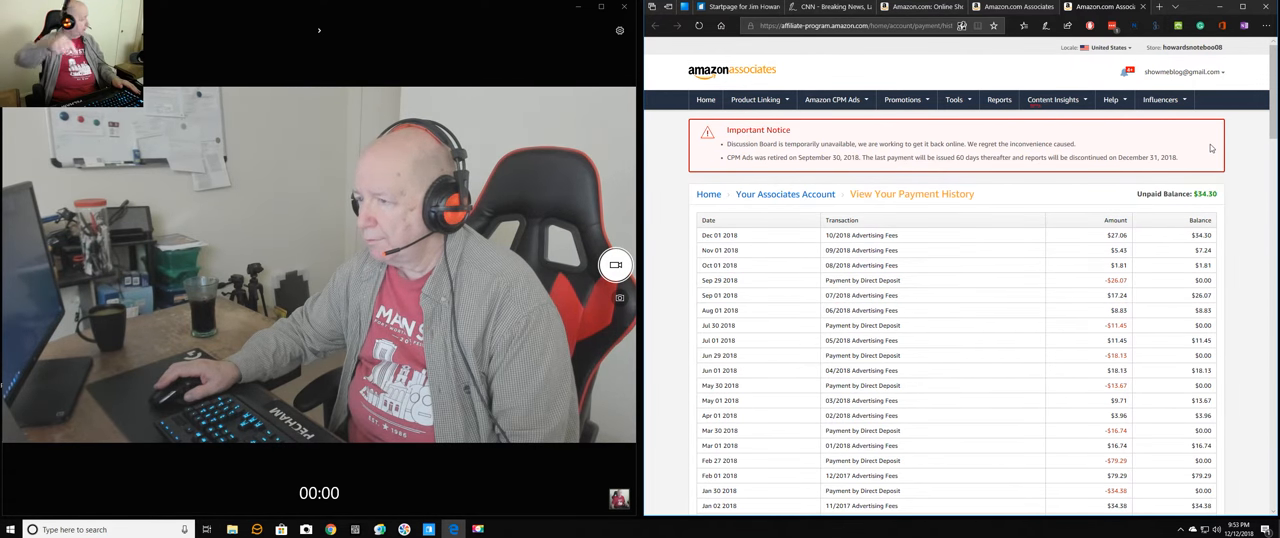
{"action": "left_click", "coordinate": [1108, 48]}
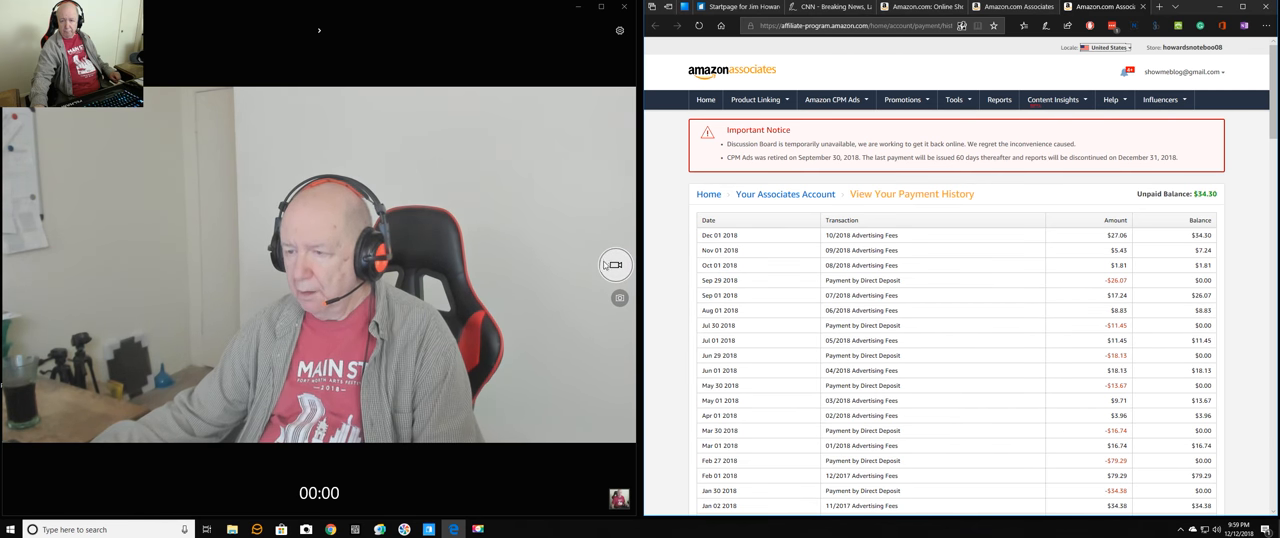
{"action": "mouse_move", "coordinate": [614, 264]}
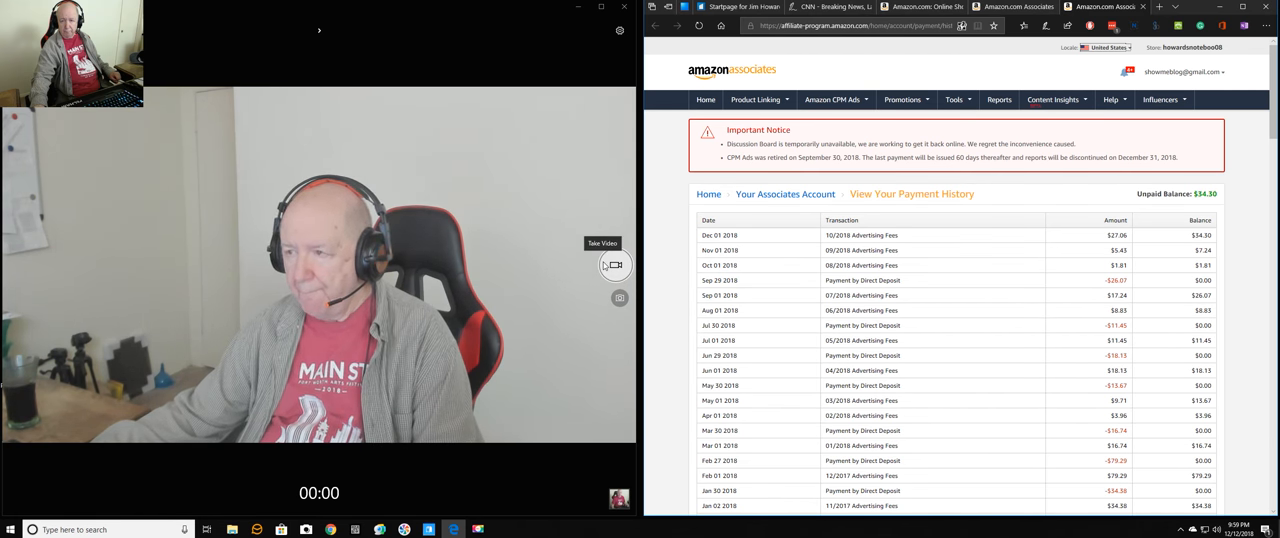